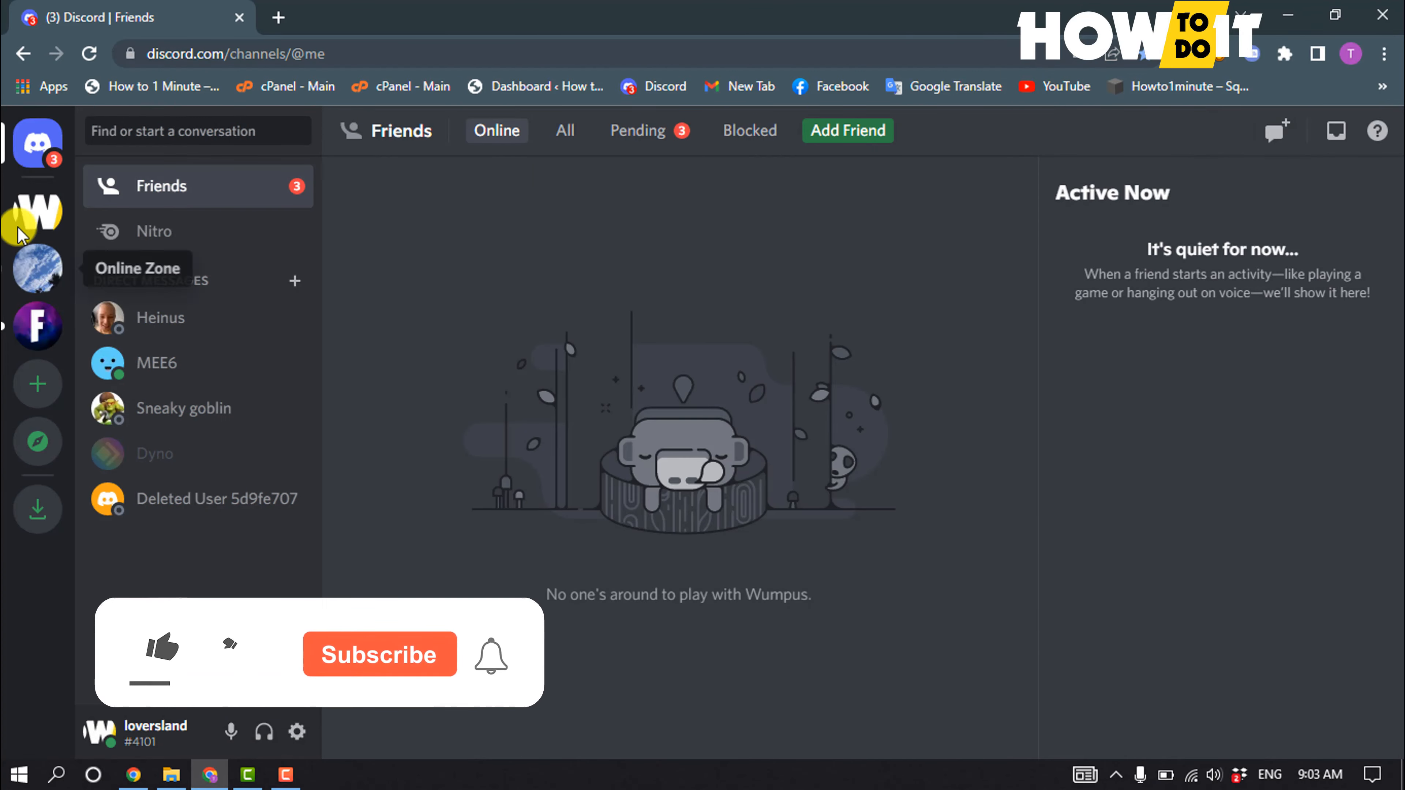
# Look at the first server's options menu and dismiss it
pyautogui.click(160, 647)
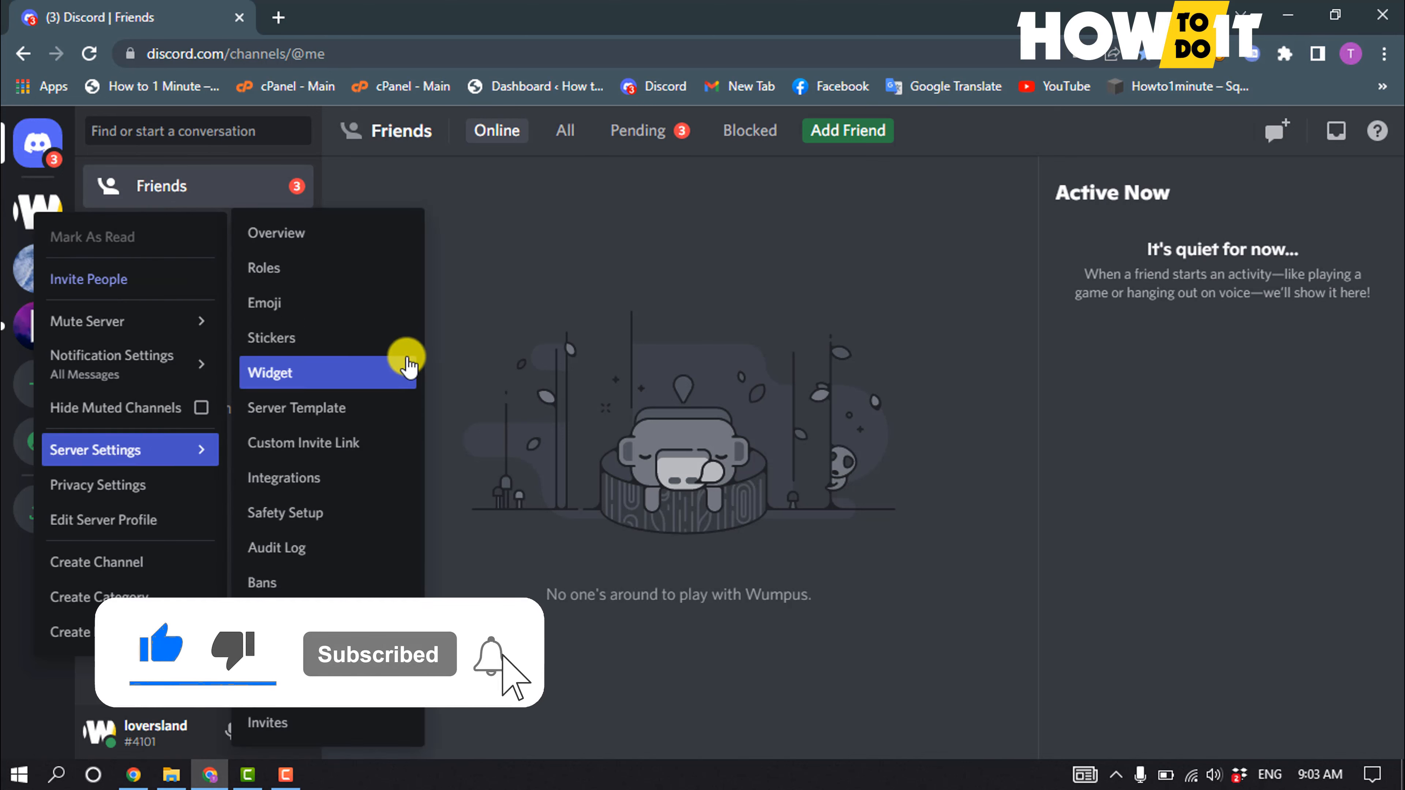
pyautogui.click(555, 247)
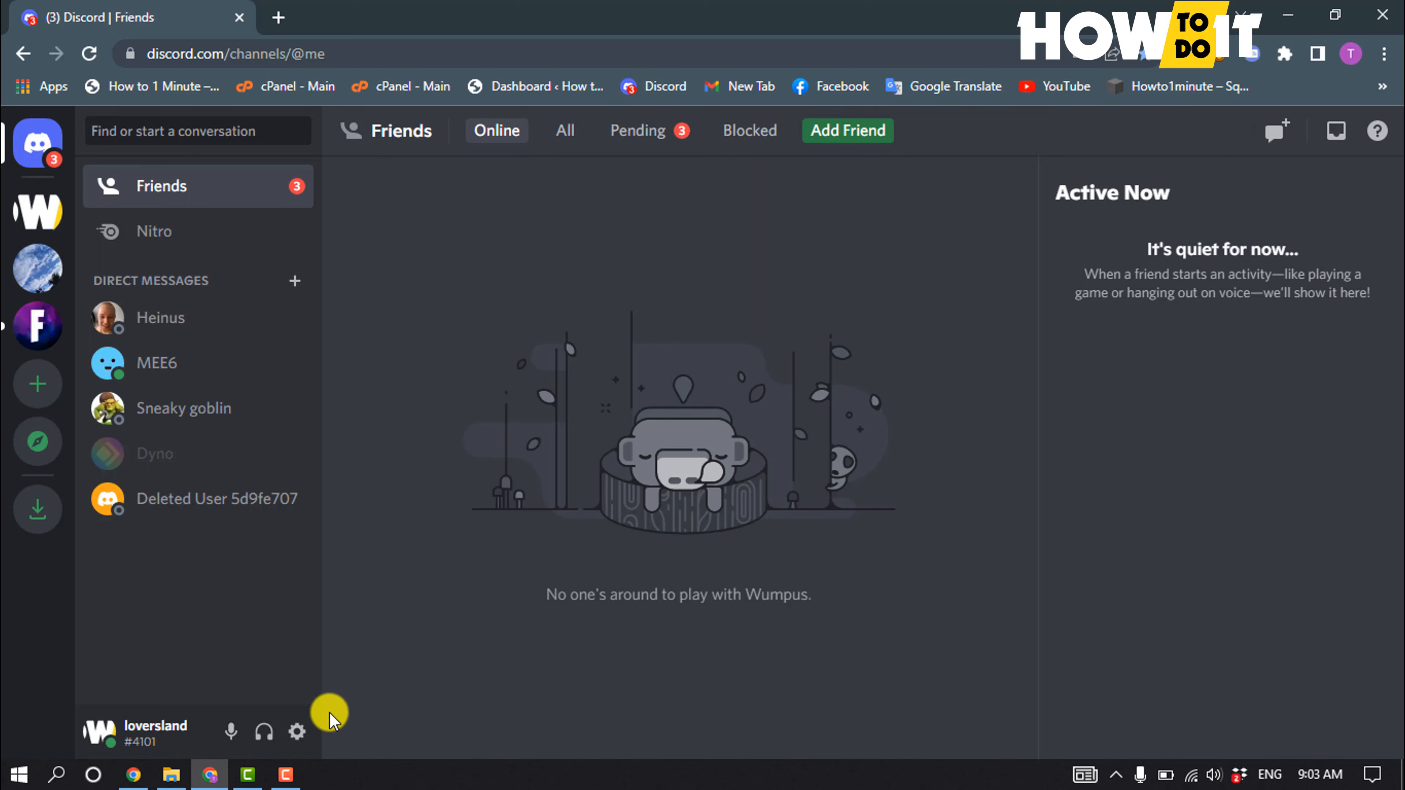
# Enable Developer Mode in User Settings > Advanced and return to the Friends page
pyautogui.click(296, 732)
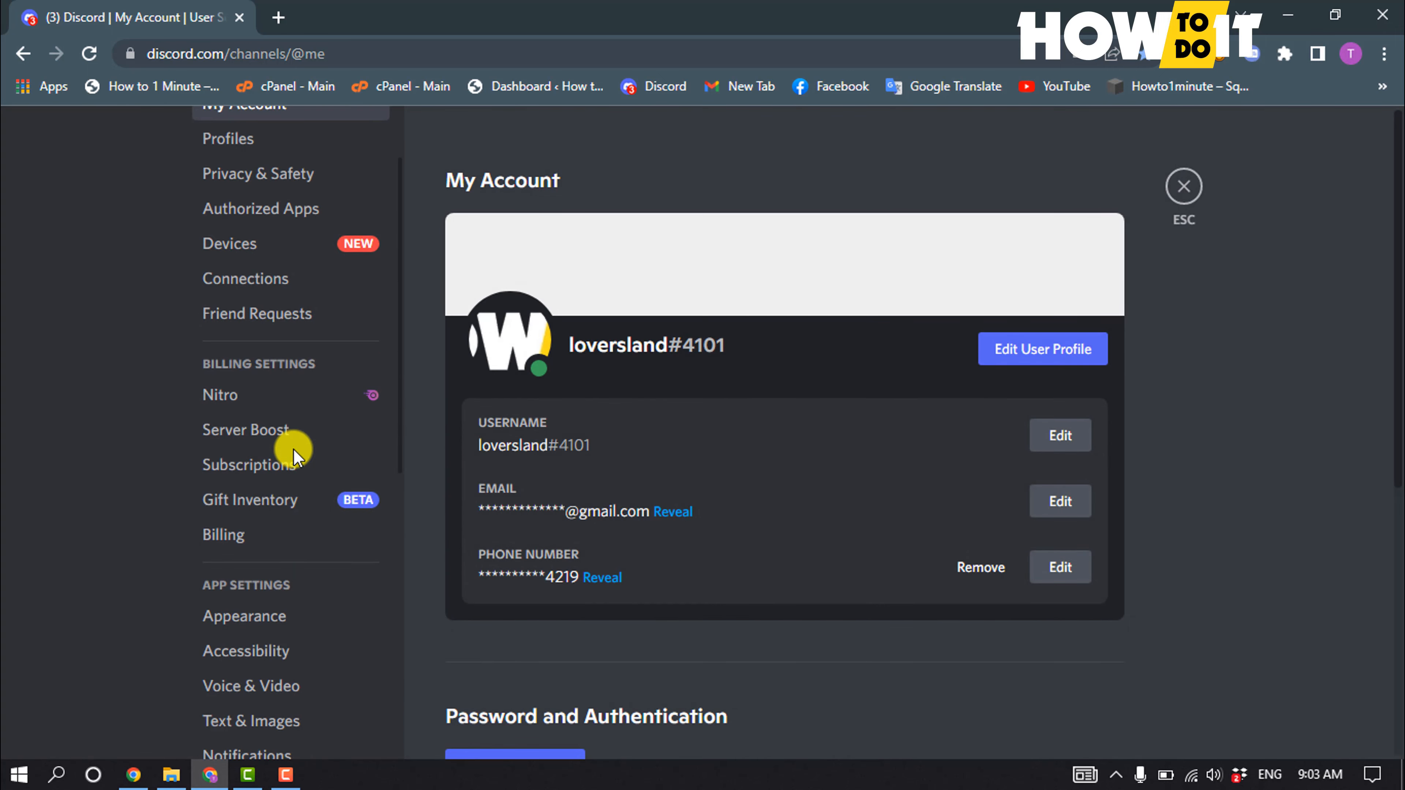
pyautogui.scroll(-3)
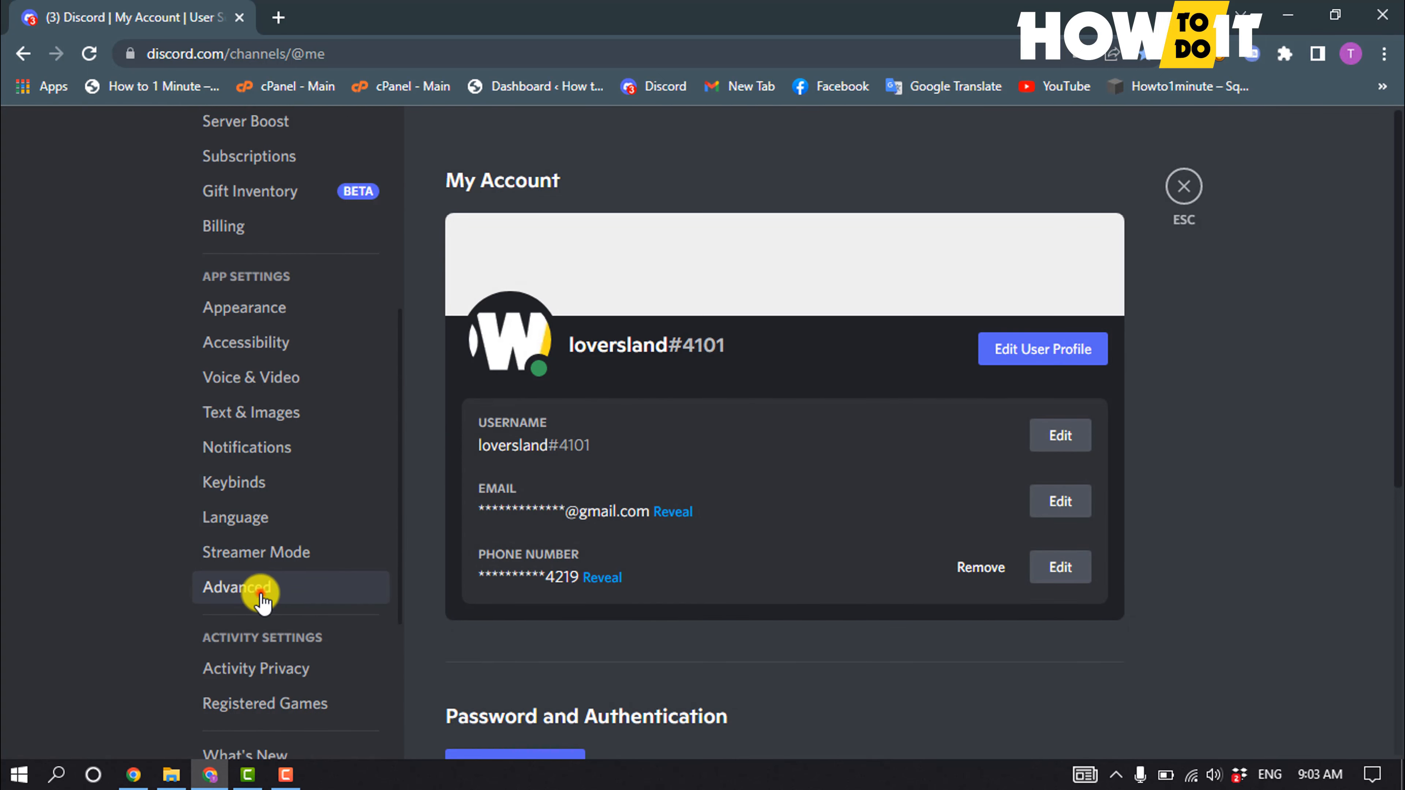
pyautogui.click(258, 595)
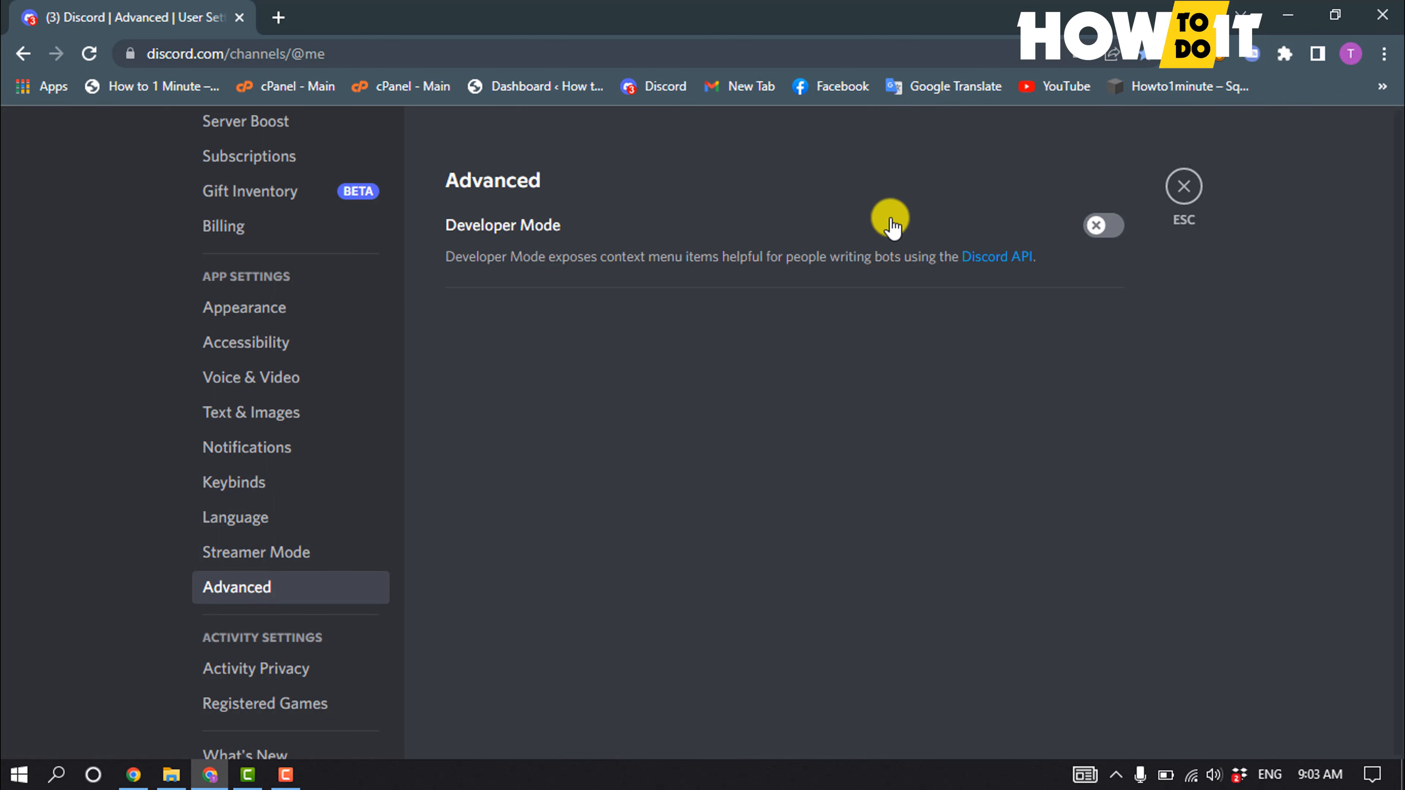
pyautogui.click(1103, 225)
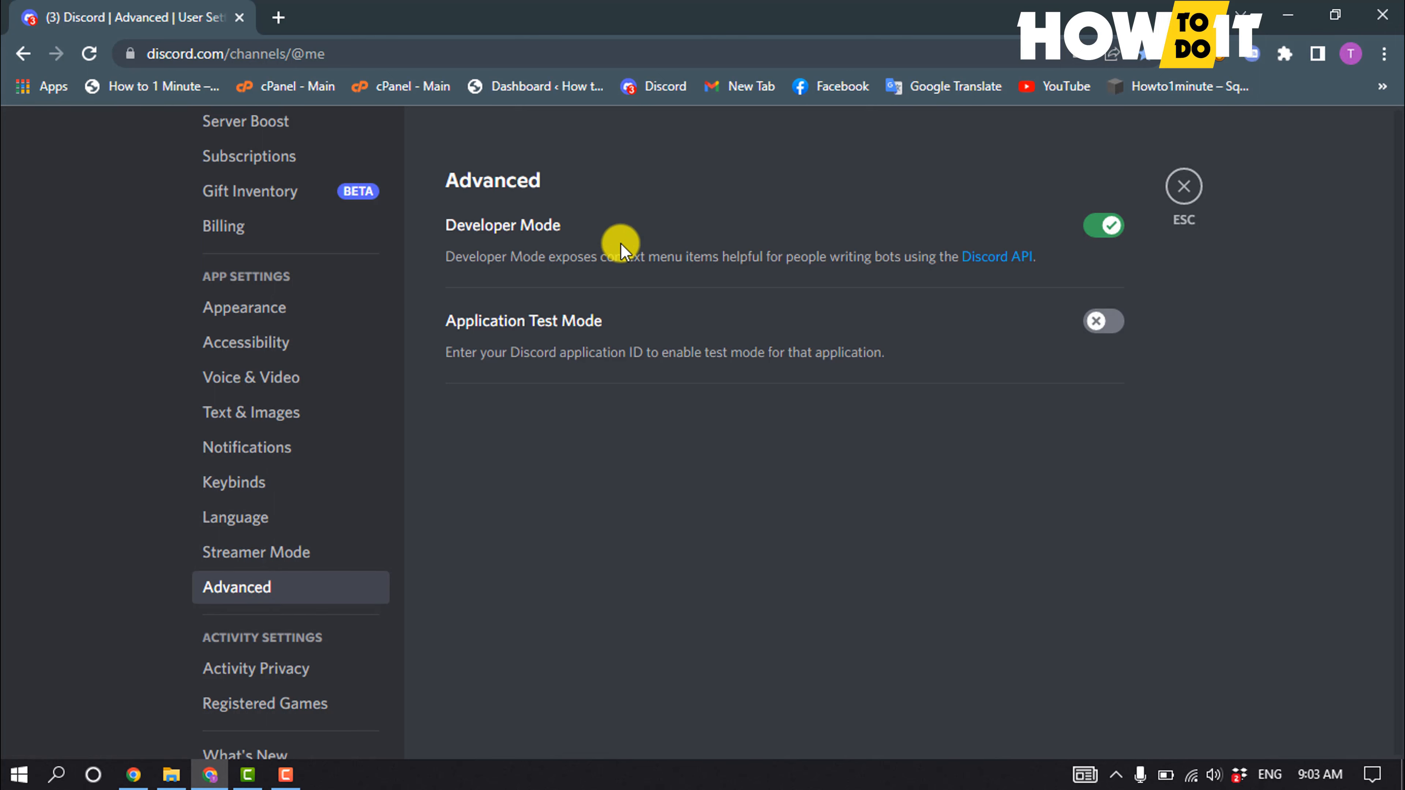
pyautogui.click(1184, 187)
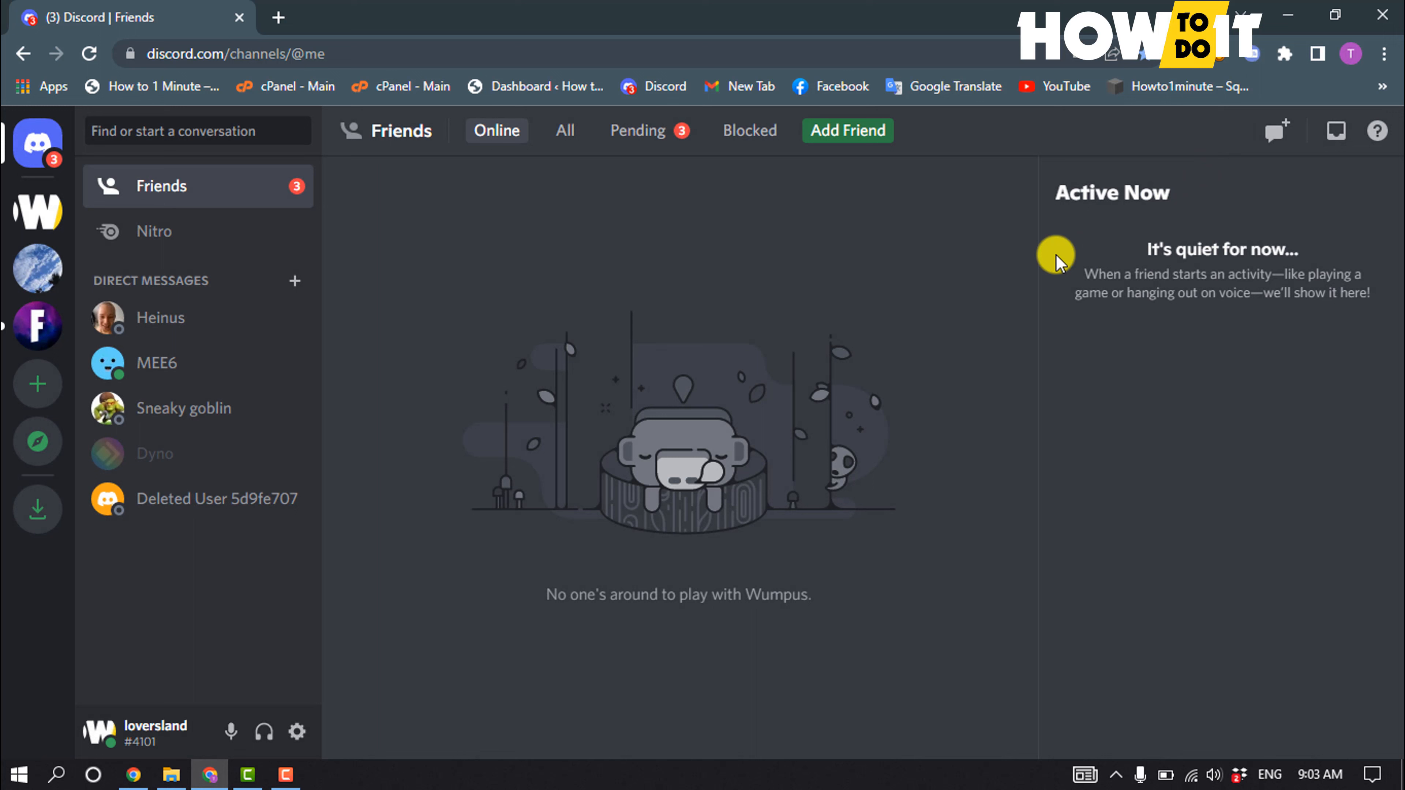
pyautogui.moveTo(525, 319)
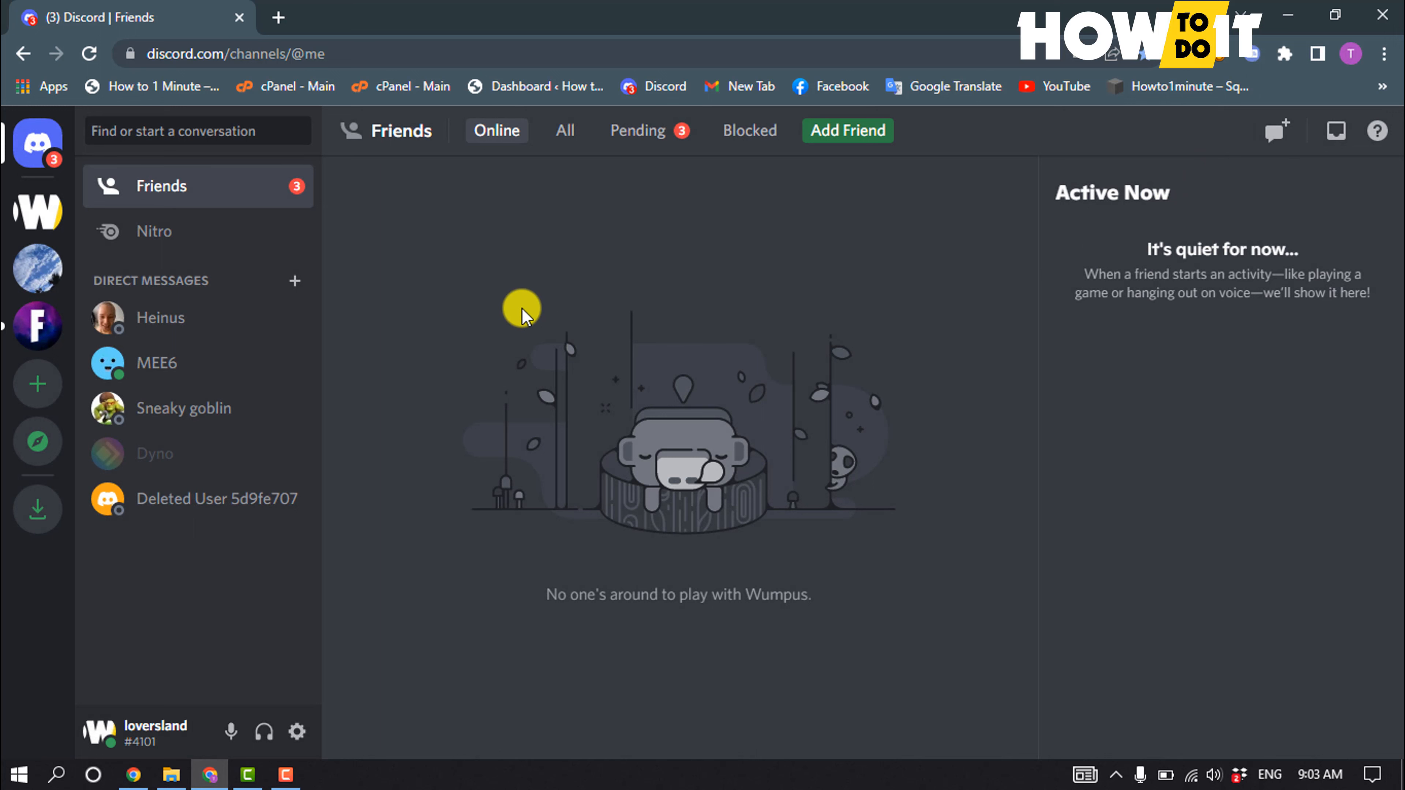
pyautogui.moveTo(37, 216)
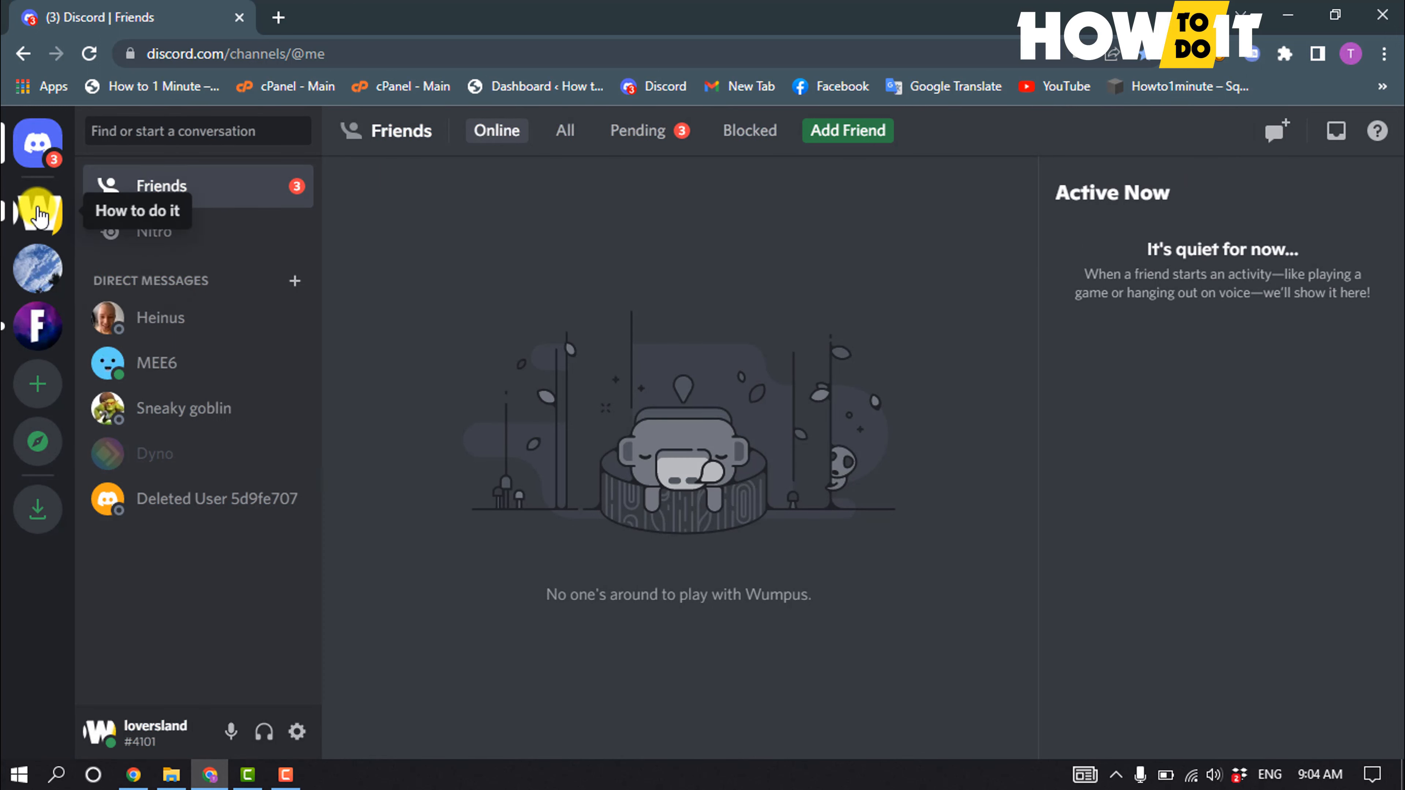
# Copy the ID of the 'How to do it' server from its context menu
pyautogui.rightClick(36, 213)
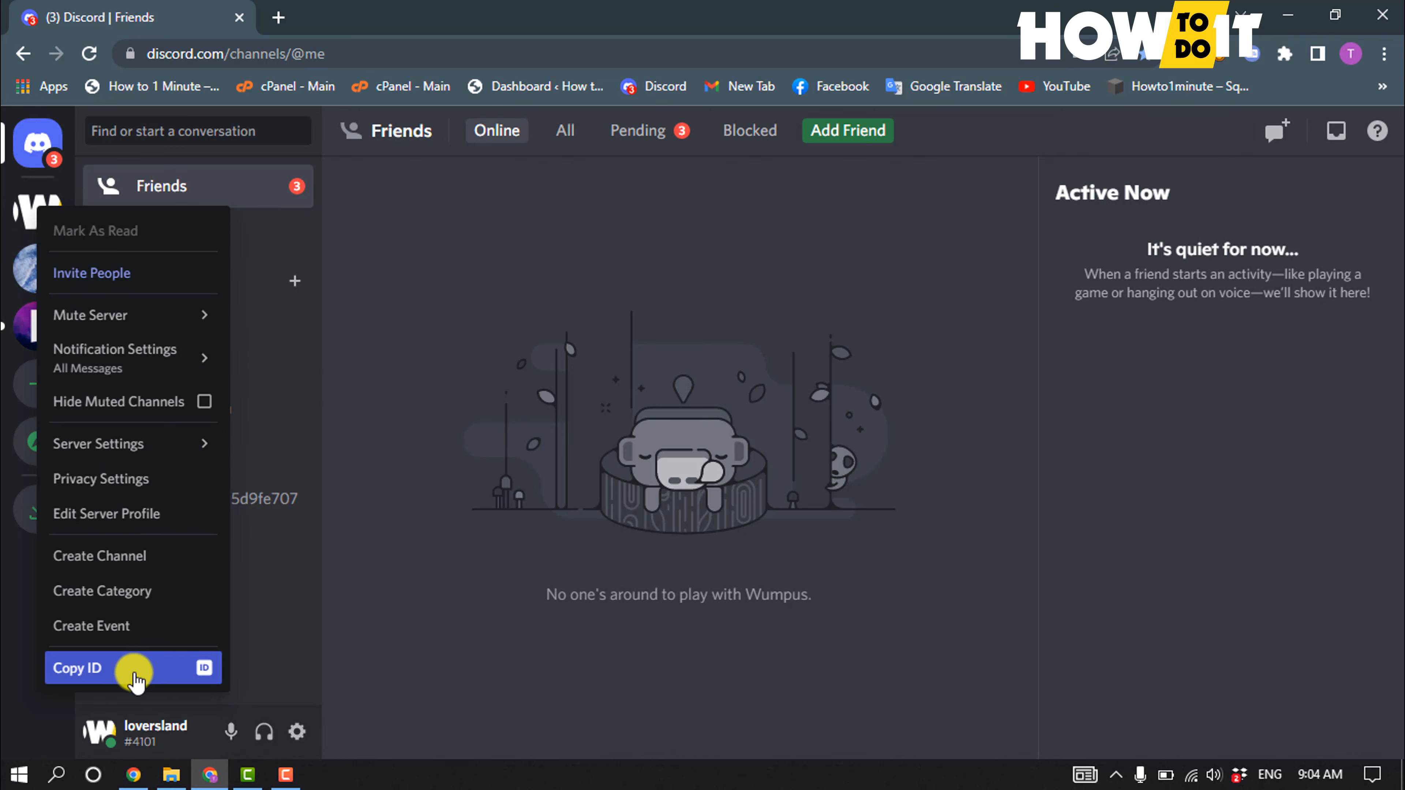
pyautogui.click(77, 669)
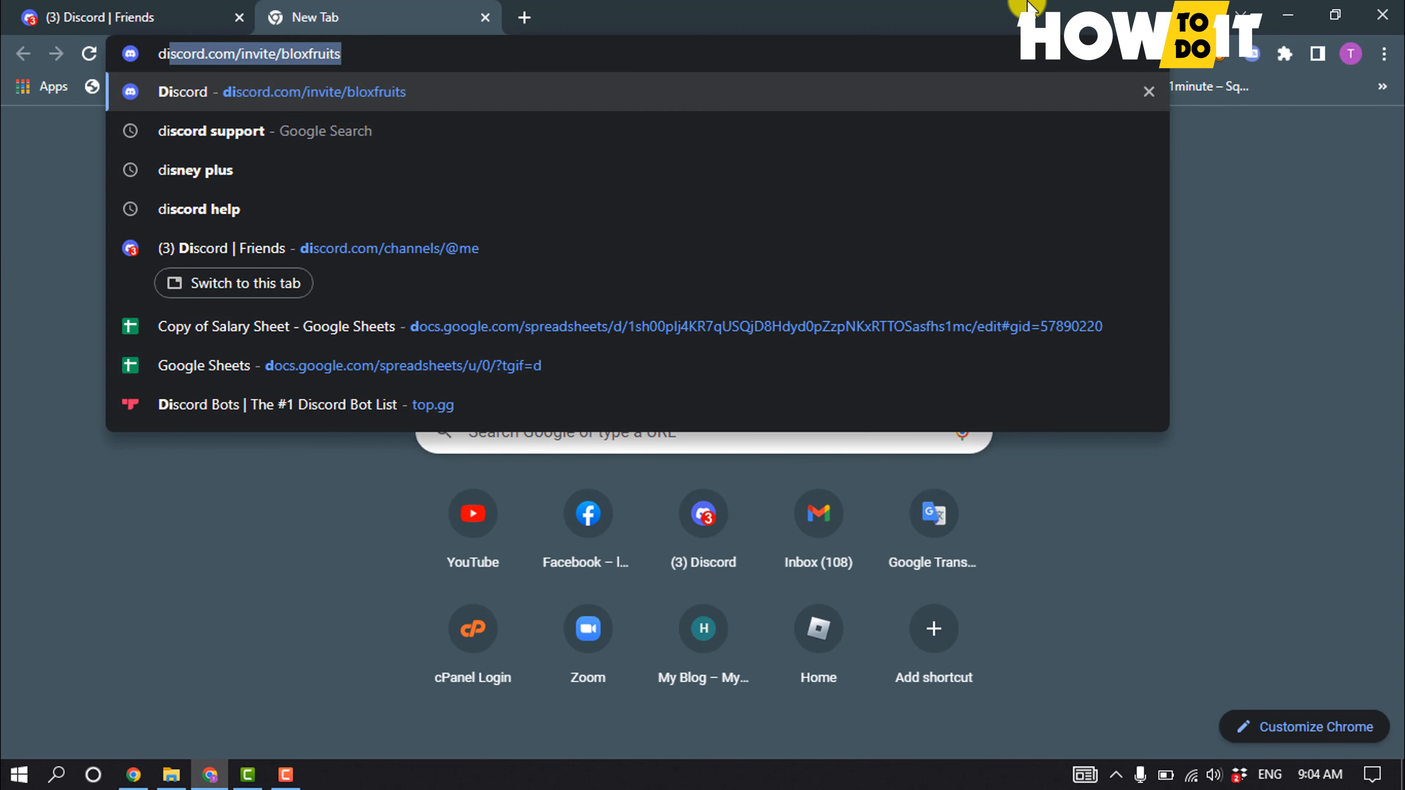
# Search Google for 'discord support' and open the Discord Support site
pyautogui.click(210, 131)
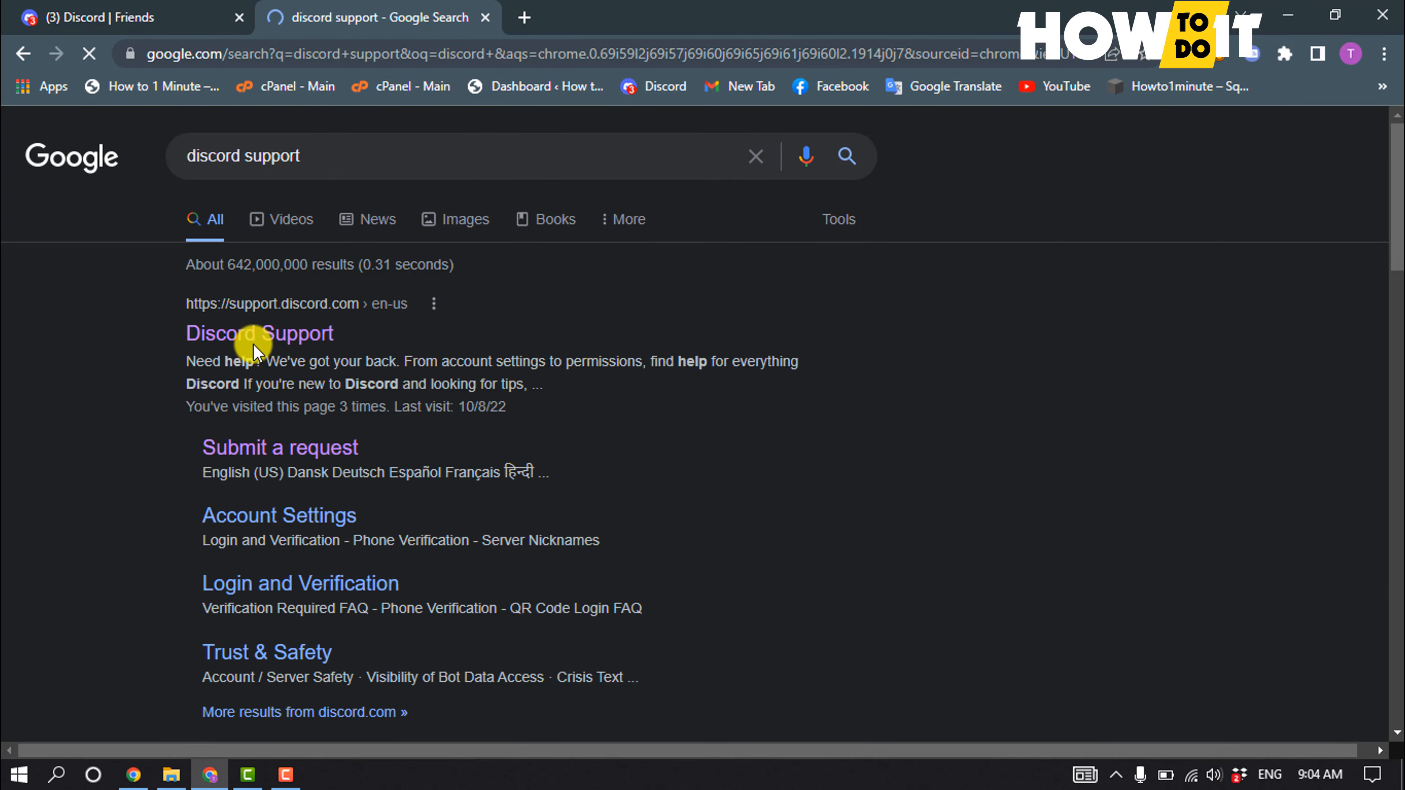
pyautogui.click(257, 338)
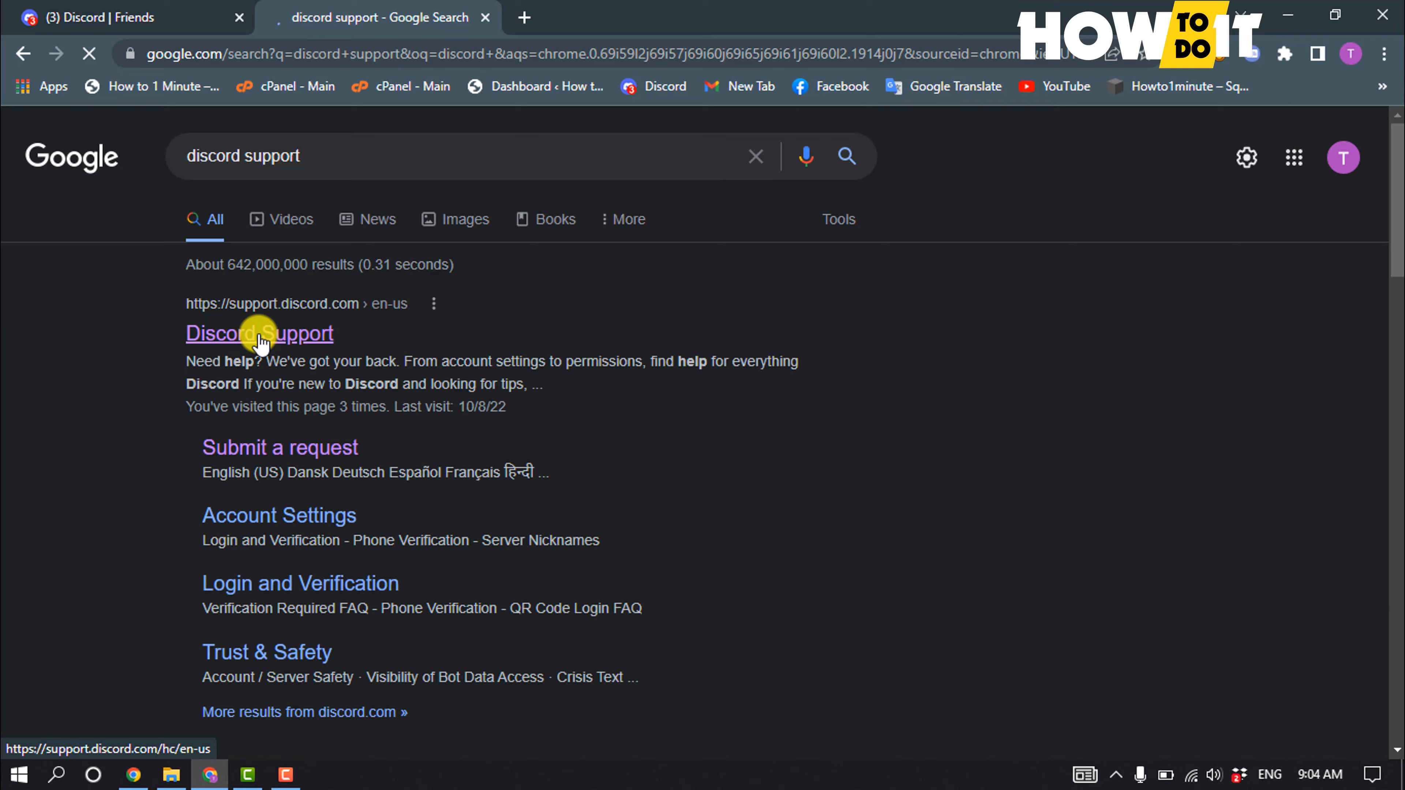
pyautogui.click(259, 337)
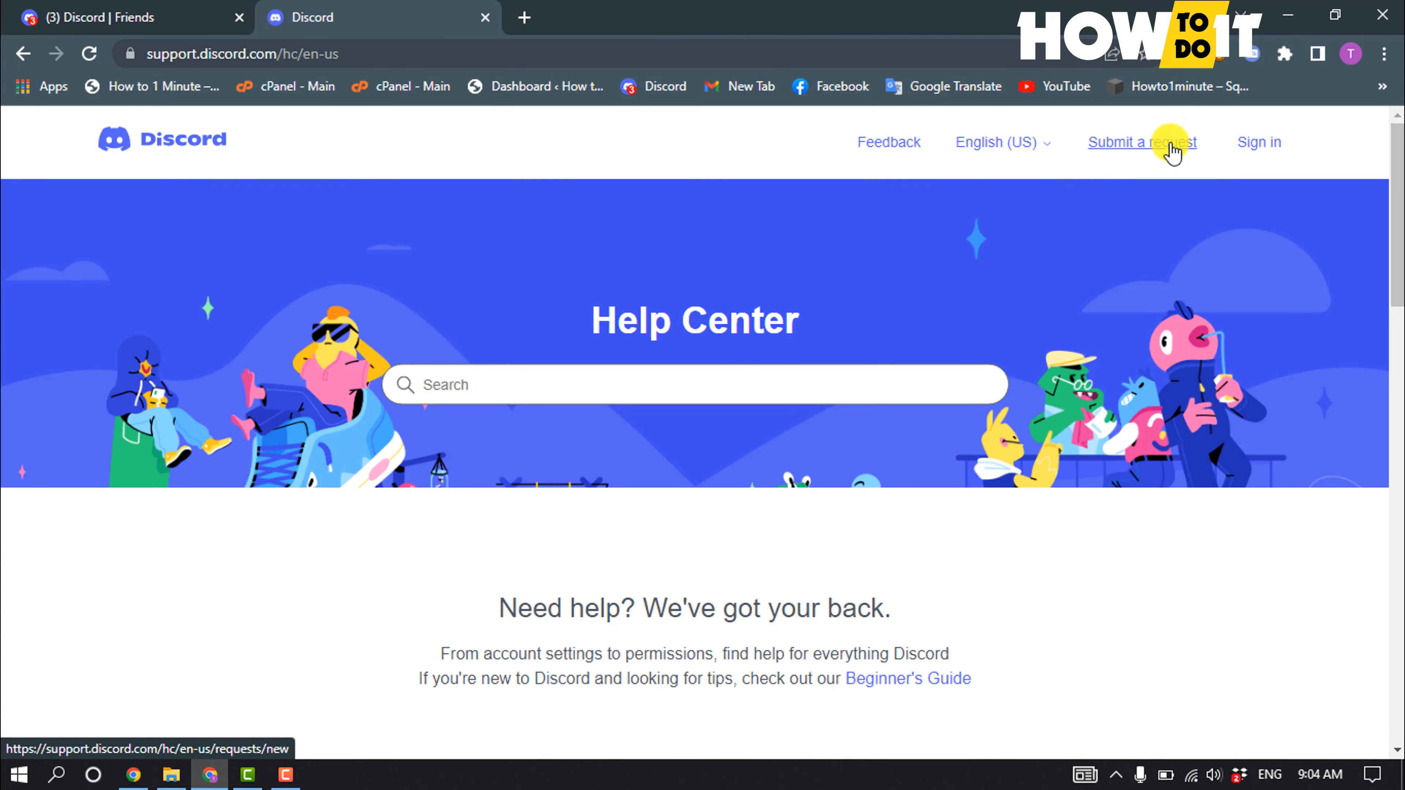
# Start a new support request via Submit a request
pyautogui.click(1167, 142)
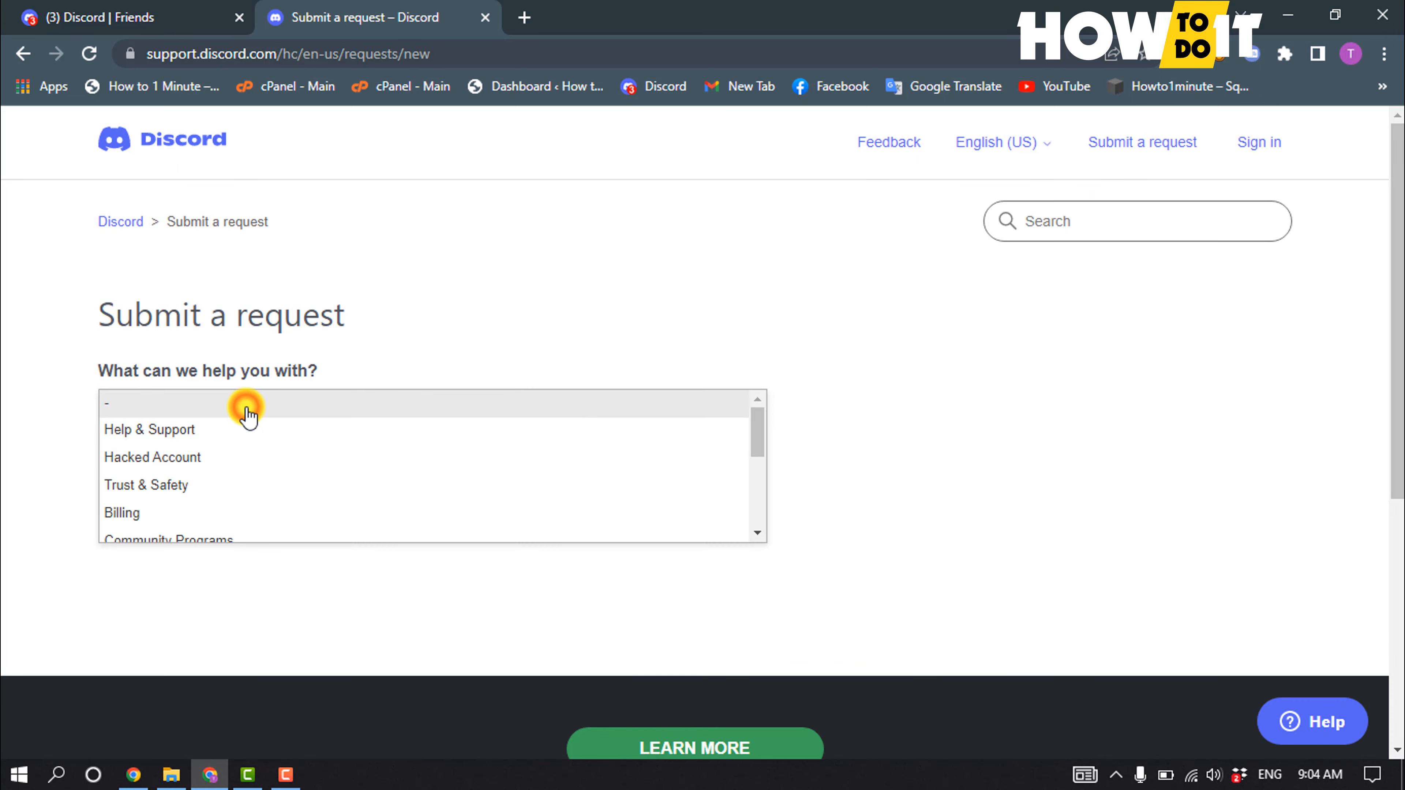
pyautogui.moveTo(208, 489)
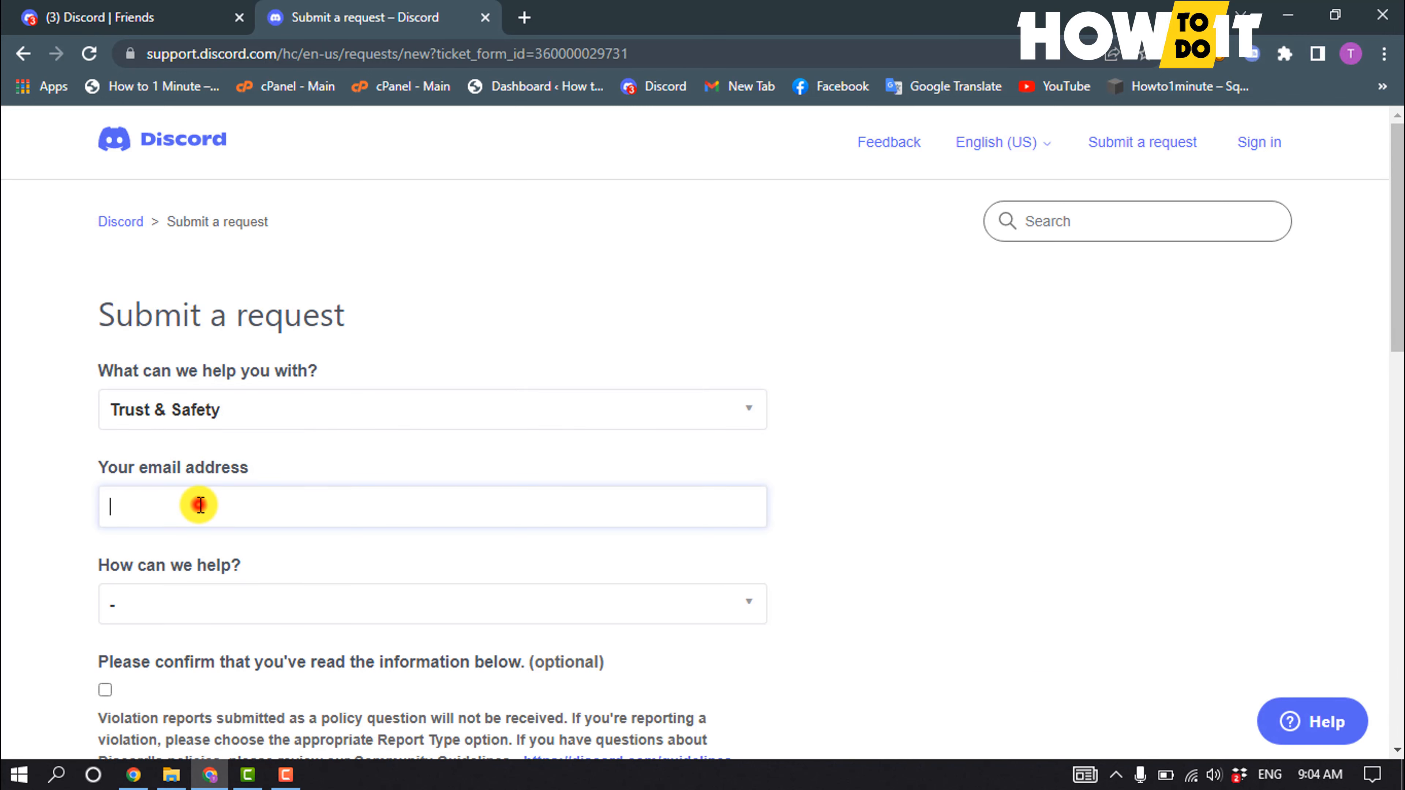
pyautogui.moveTo(199, 539)
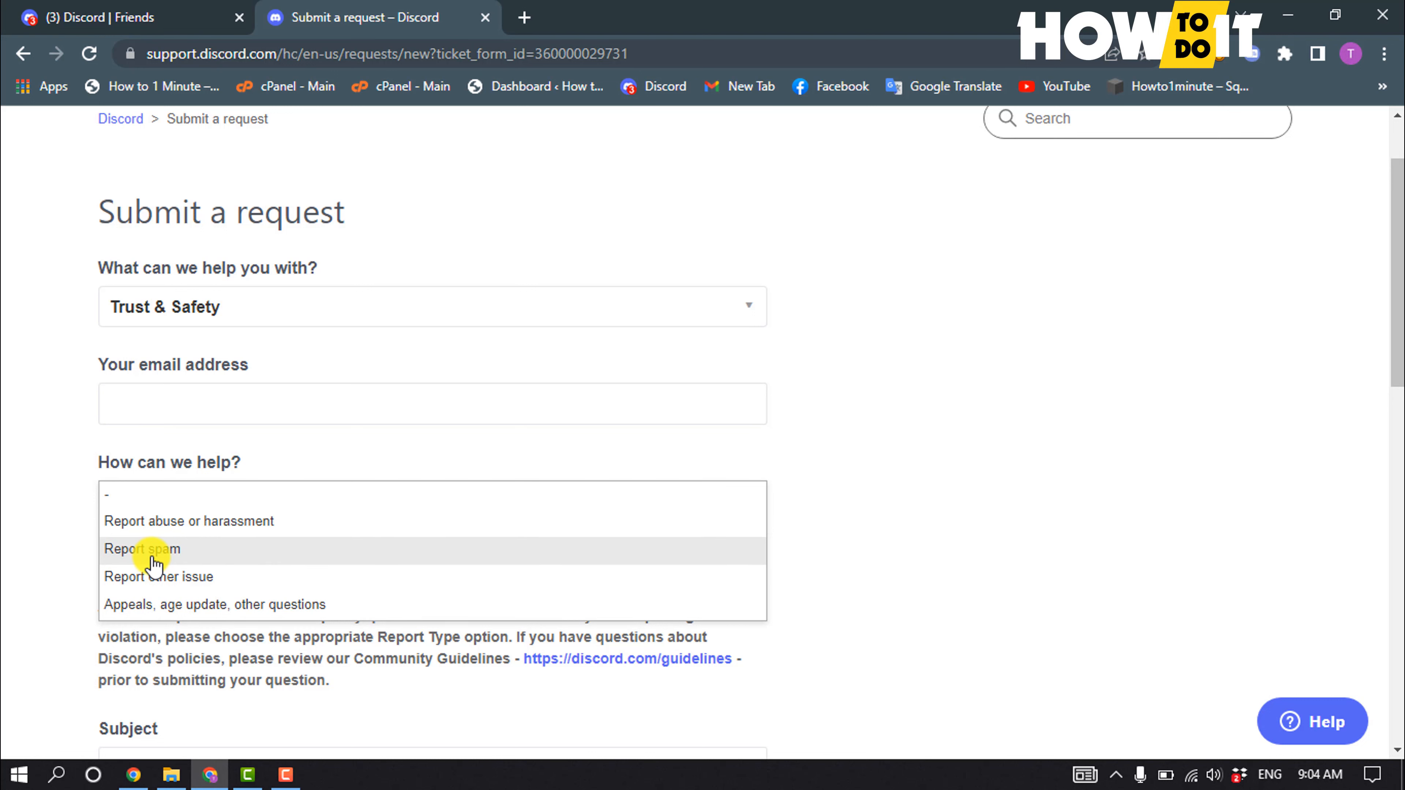
pyautogui.moveTo(226, 545)
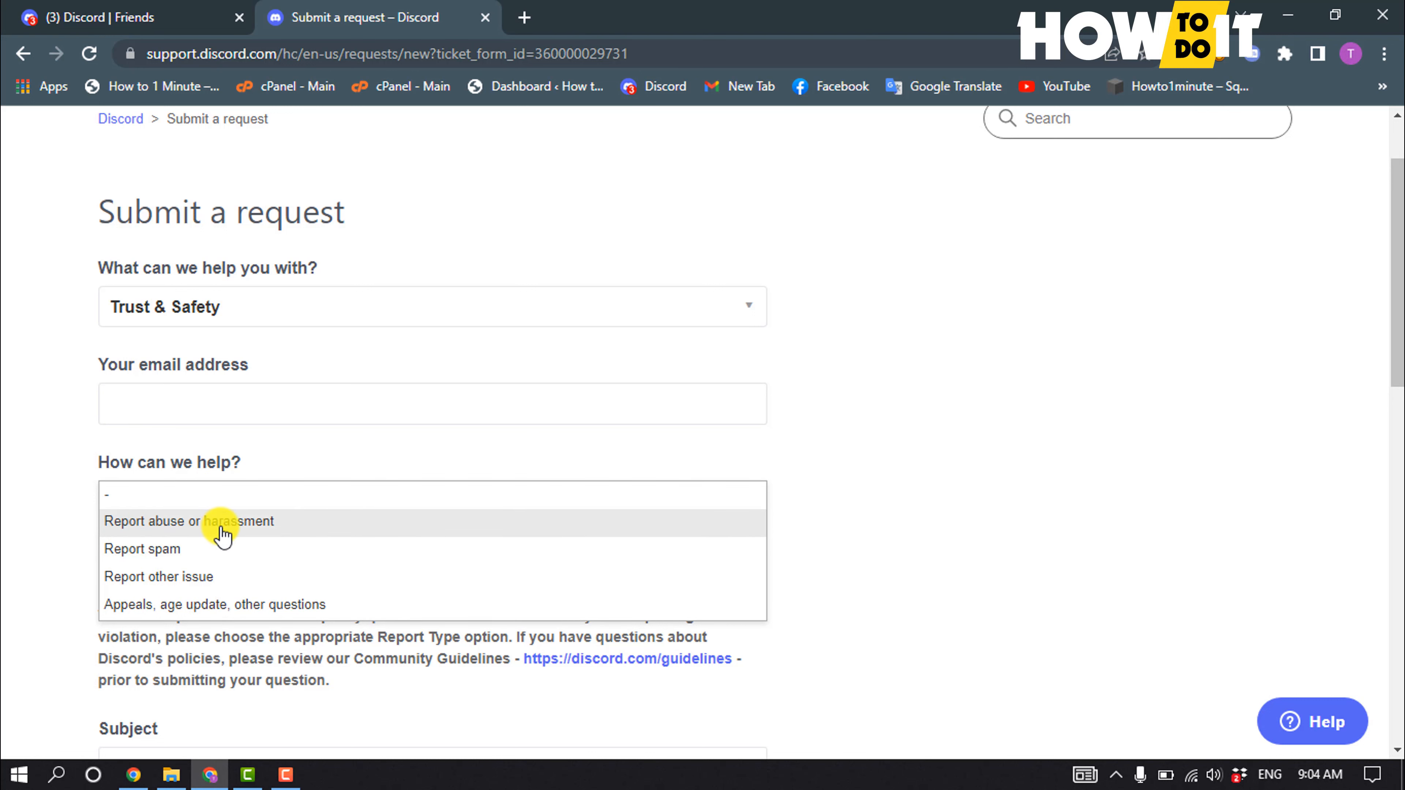
# Choose 'Report abuse or harassment' as the help type and move down to the report detail fields
pyautogui.click(188, 521)
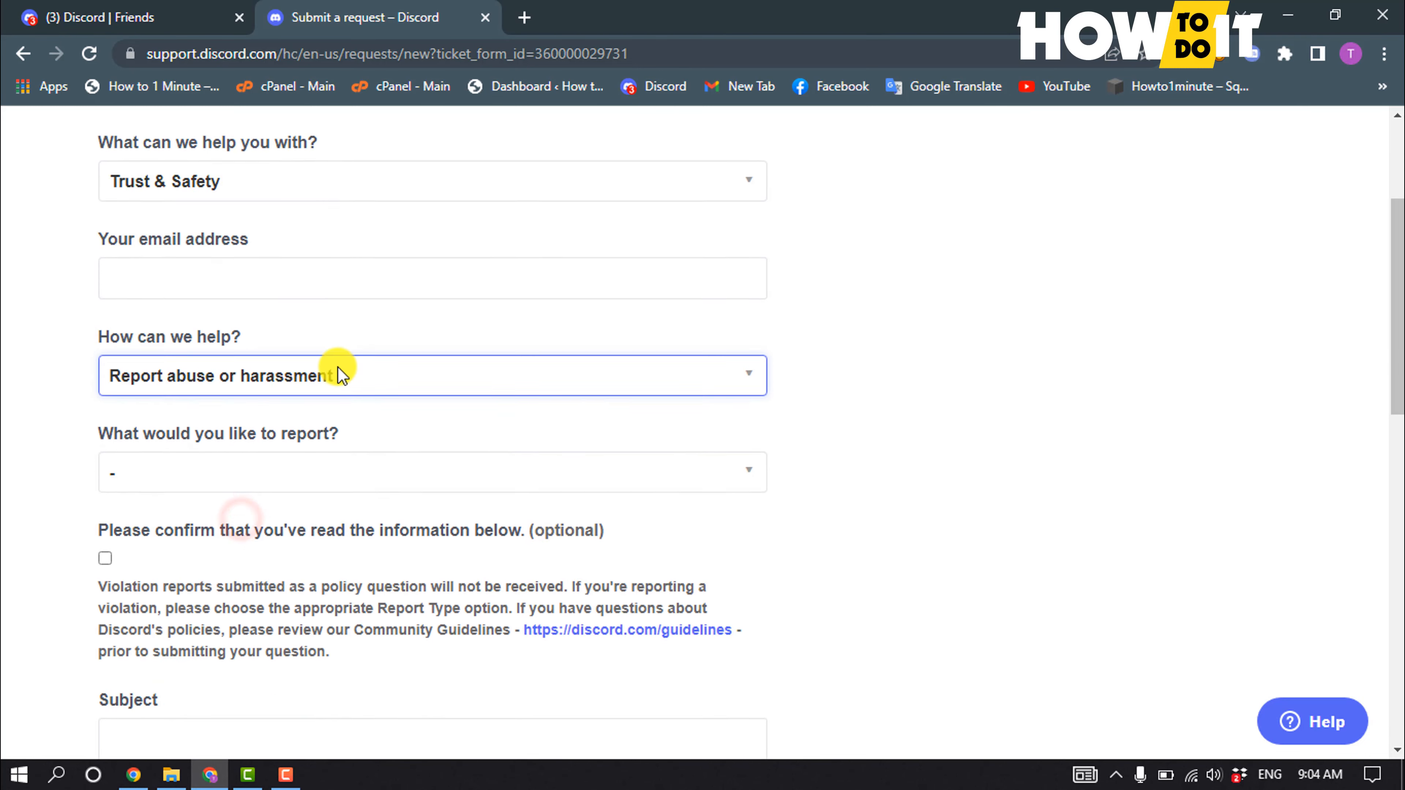
pyautogui.scroll(-3)
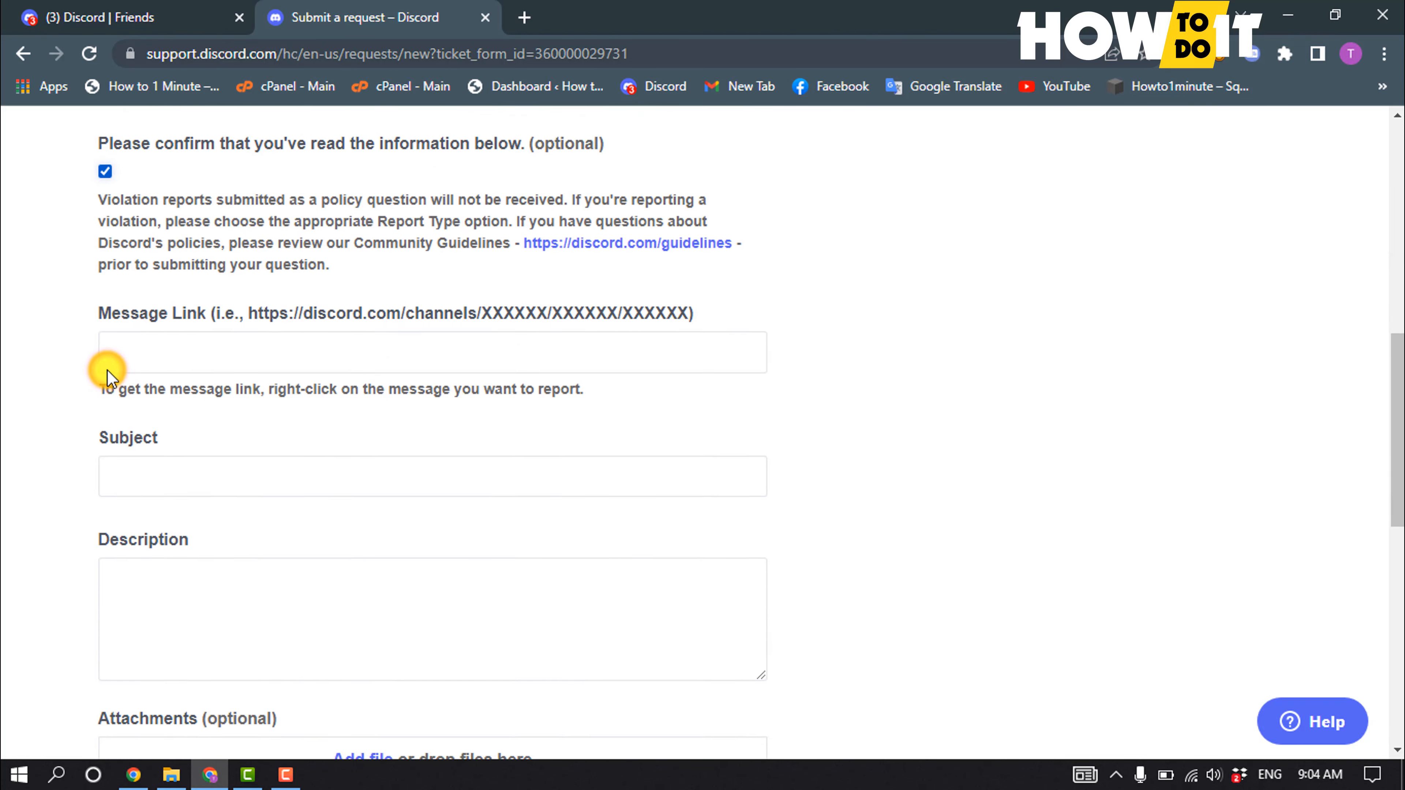
pyautogui.click(464, 262)
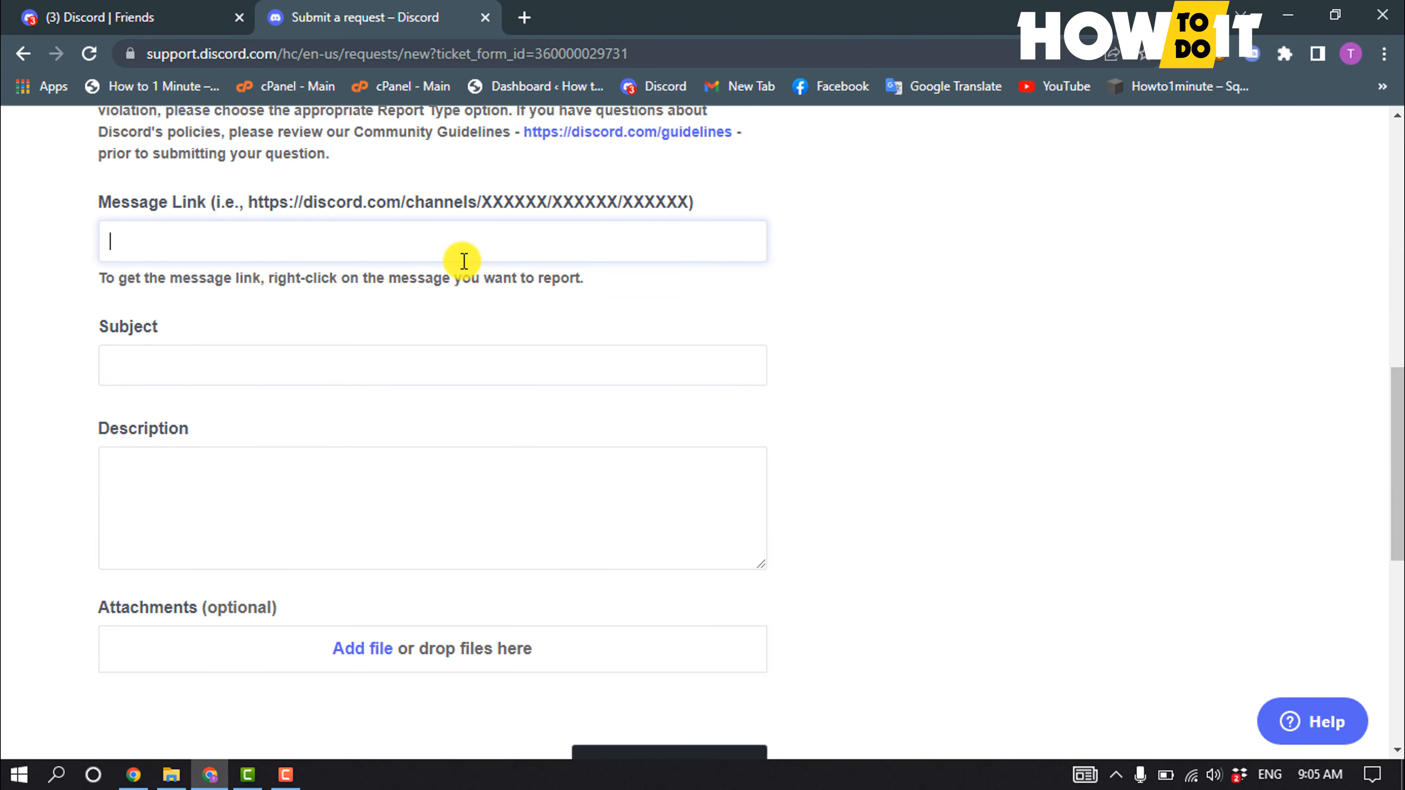
pyautogui.moveTo(253, 358)
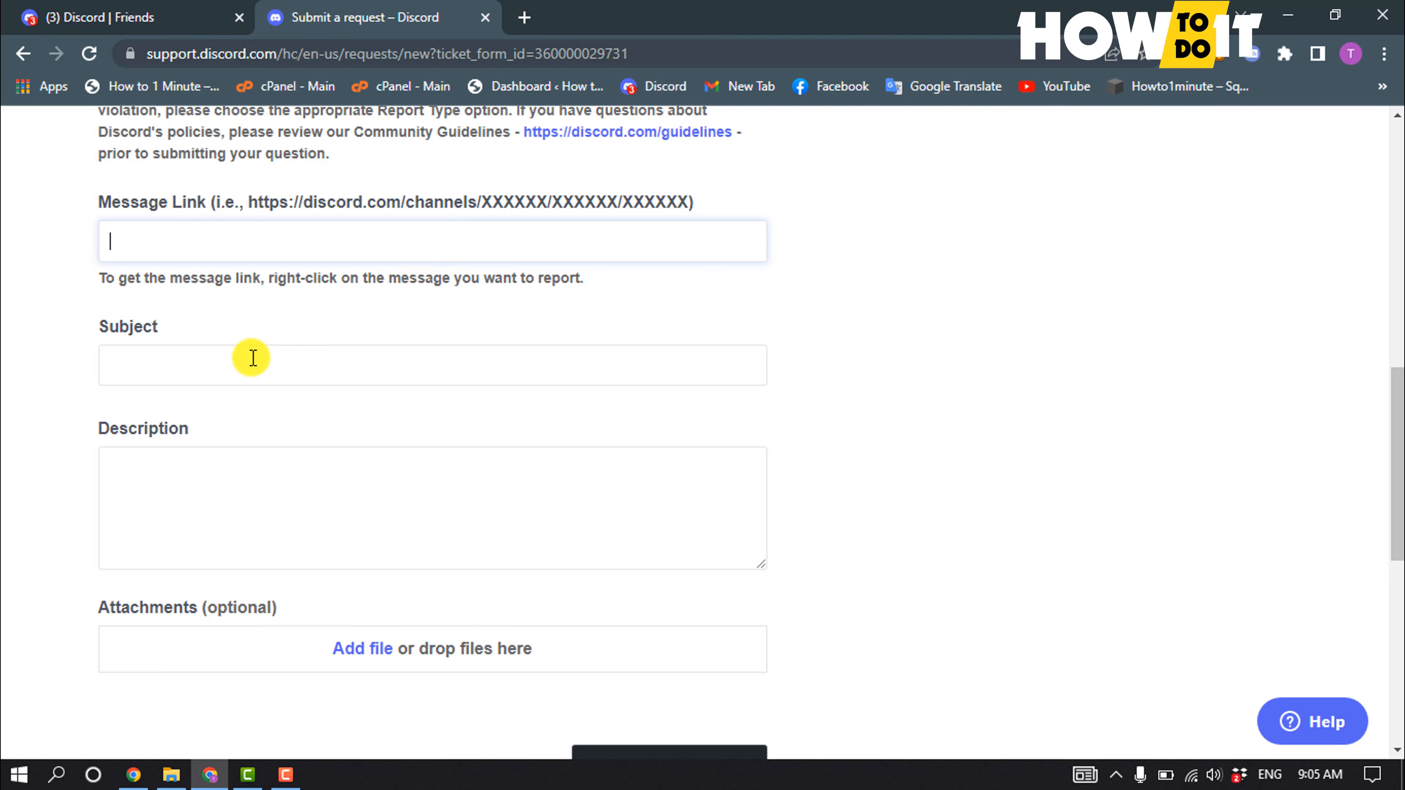
pyautogui.scroll(-3)
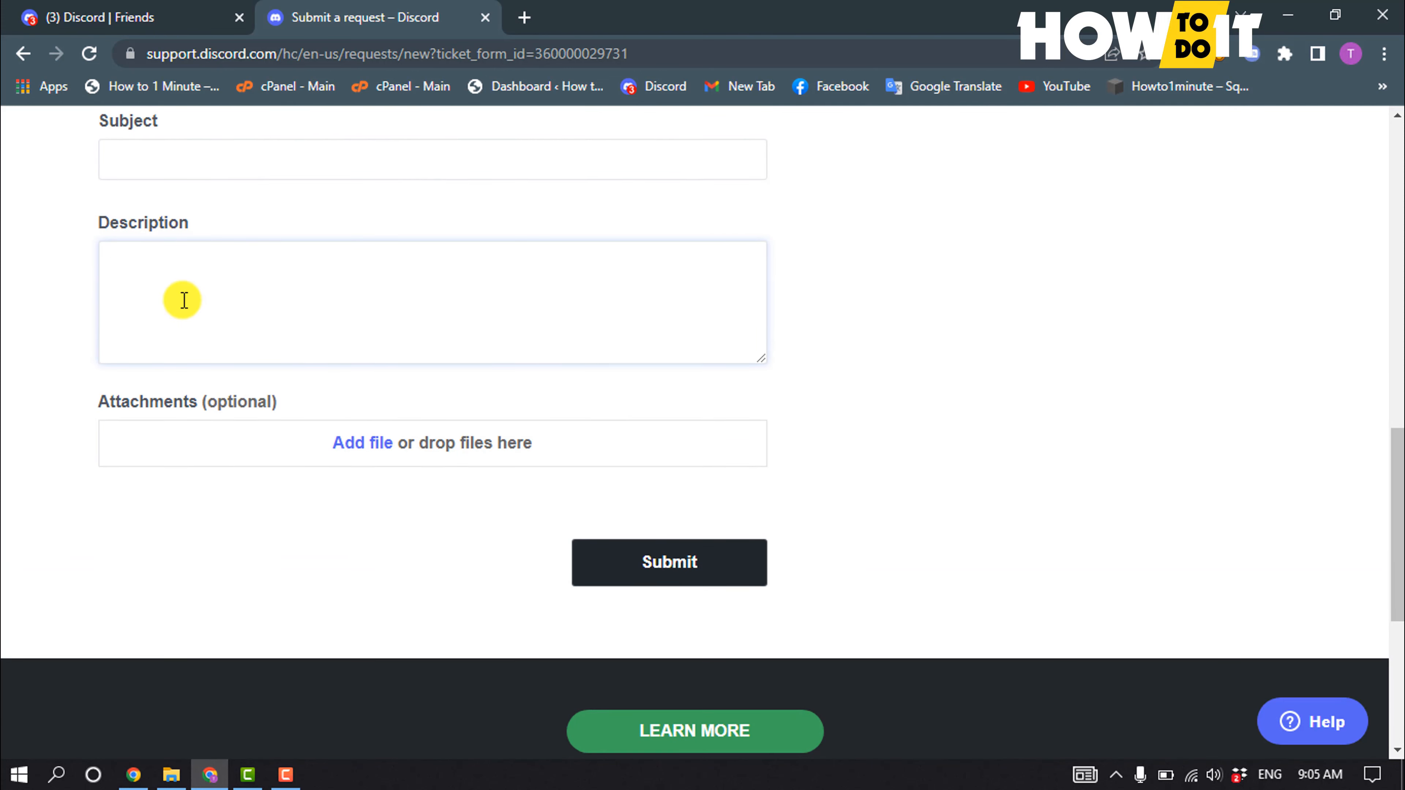
pyautogui.click(183, 300)
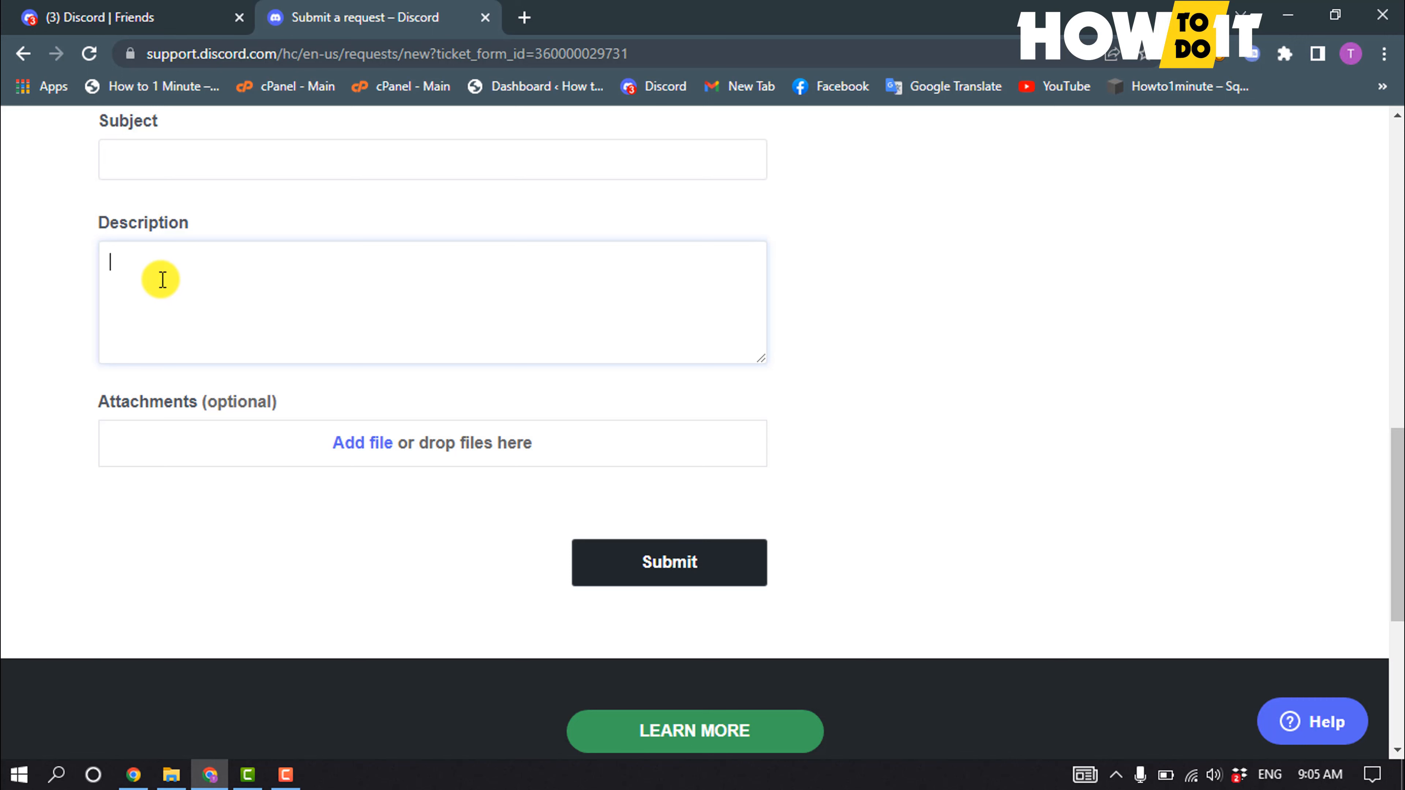
pyautogui.write('1025271147023048835')
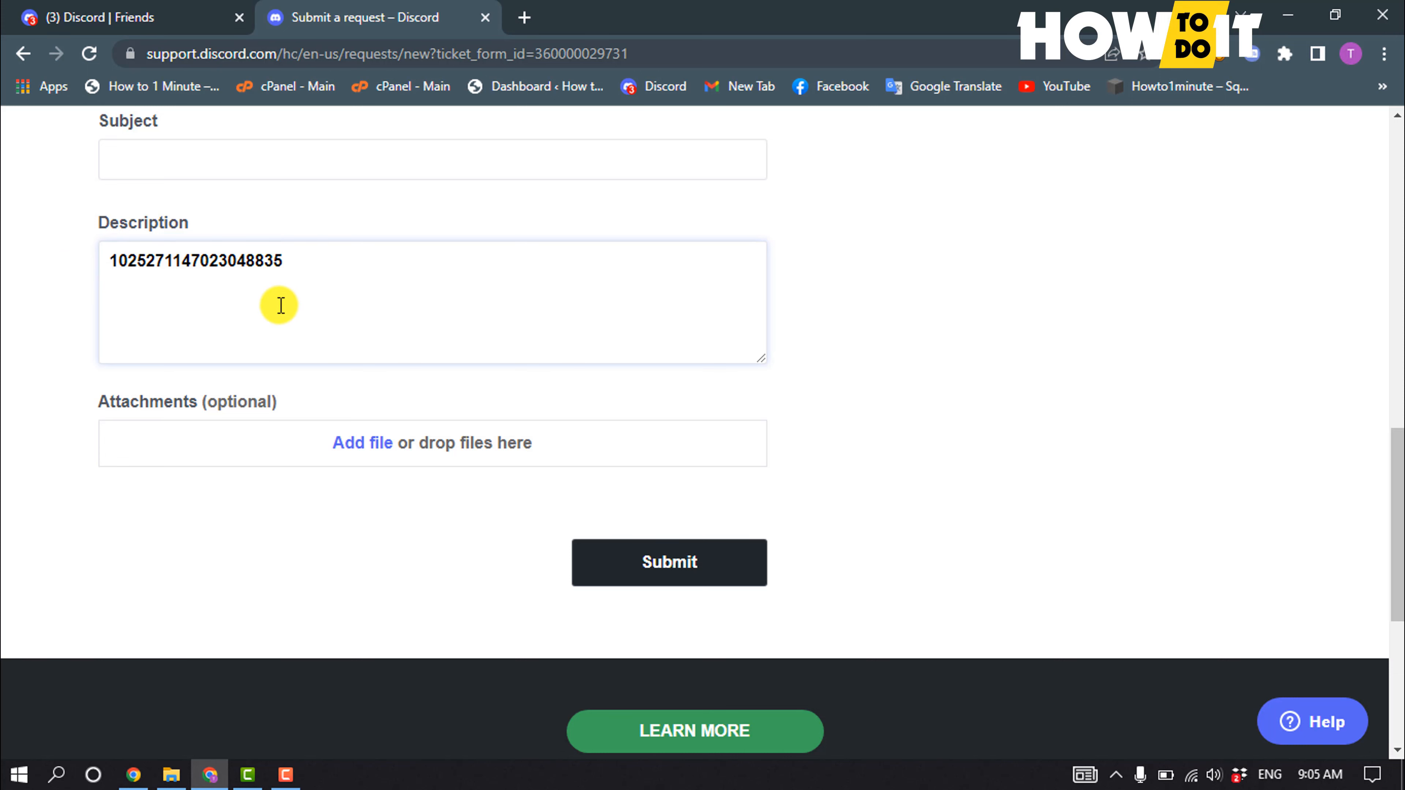
pyautogui.write('Server id')
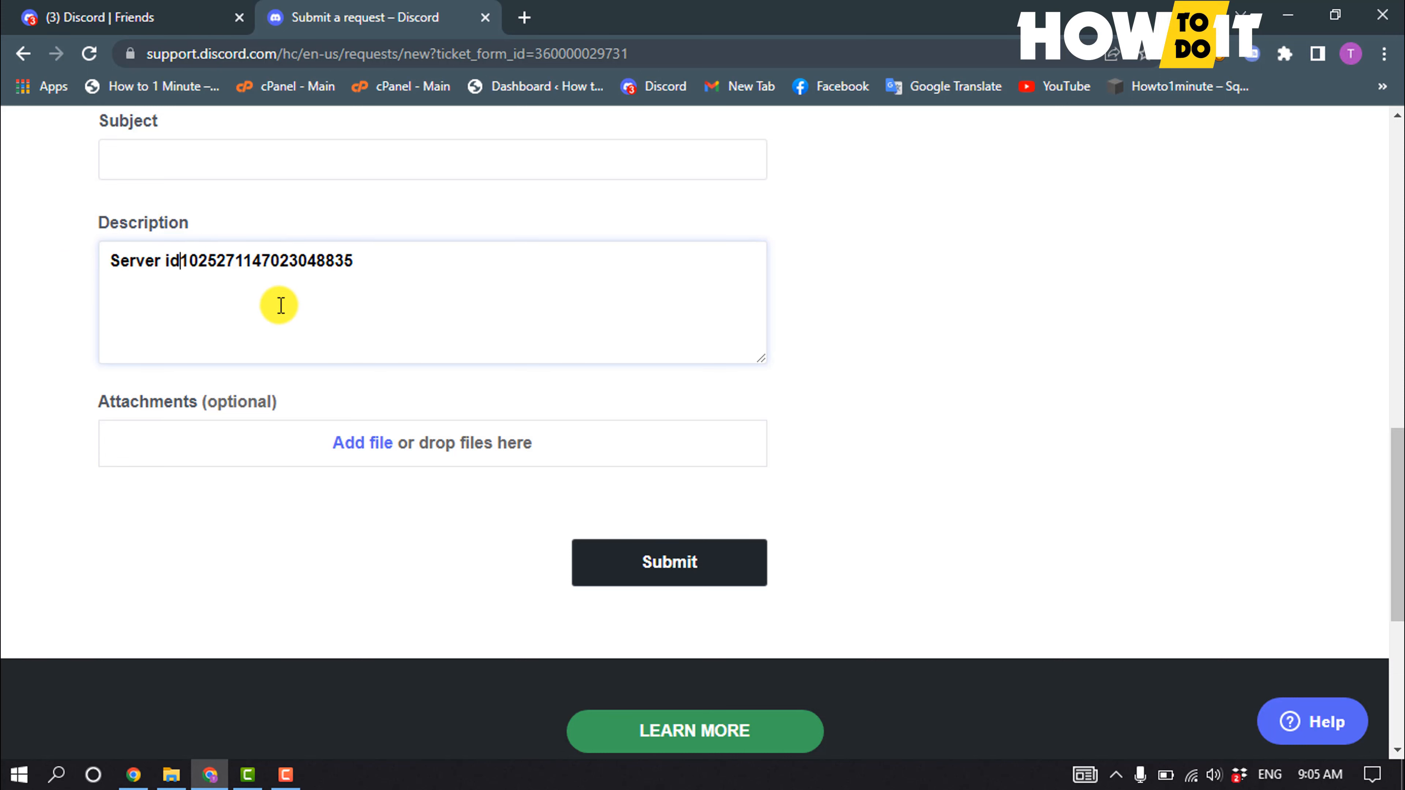